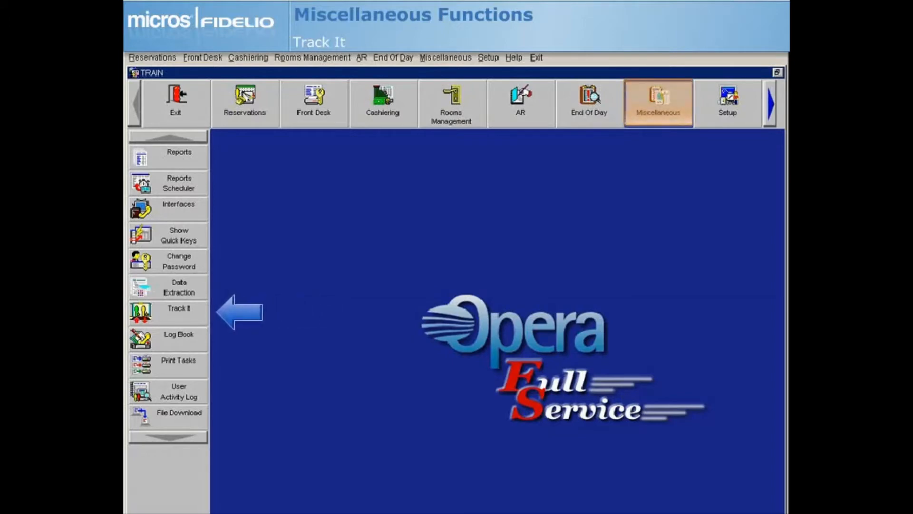
Step: Bring up the Track It menu from Miscellaneous, offering Dashboard and Valet
{"action": "left_click", "coordinate": [167, 311]}
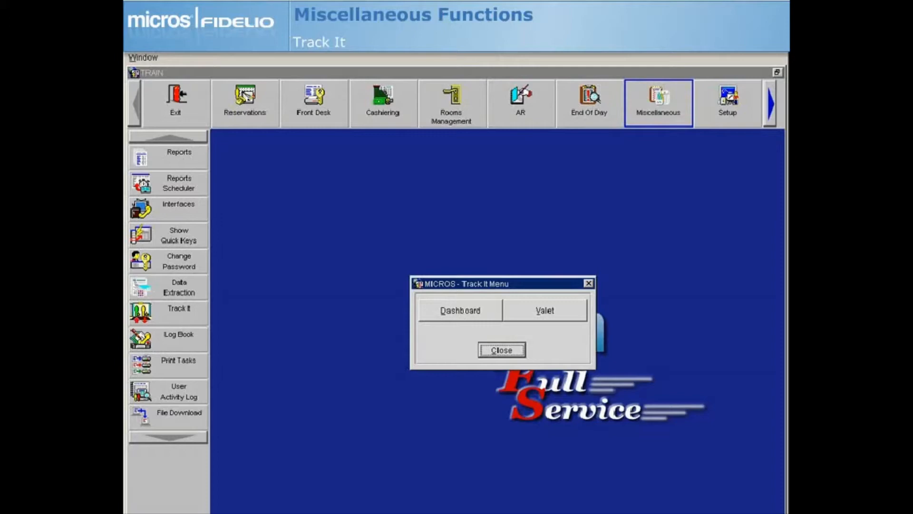
Step: Choose Dashboard to show the Track It search, log book, item and reservation sections
{"action": "left_click", "coordinate": [459, 310]}
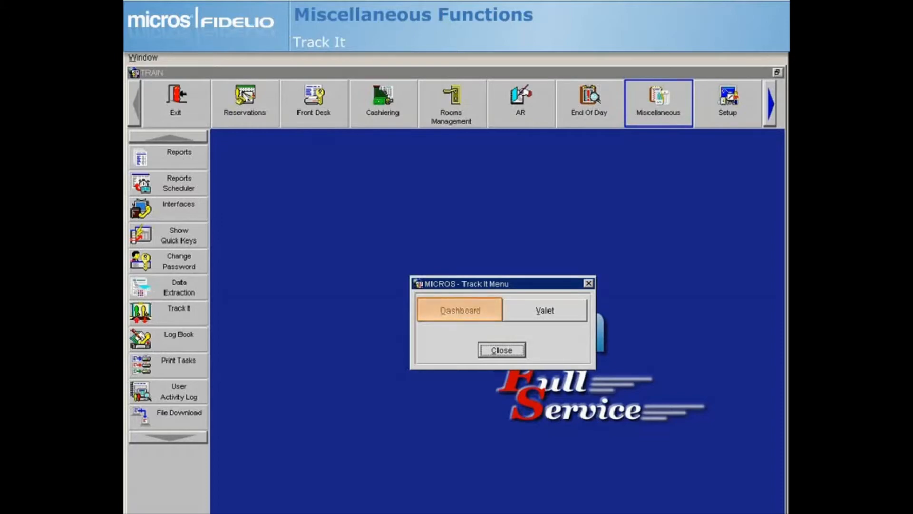
{"action": "left_click", "coordinate": [459, 310]}
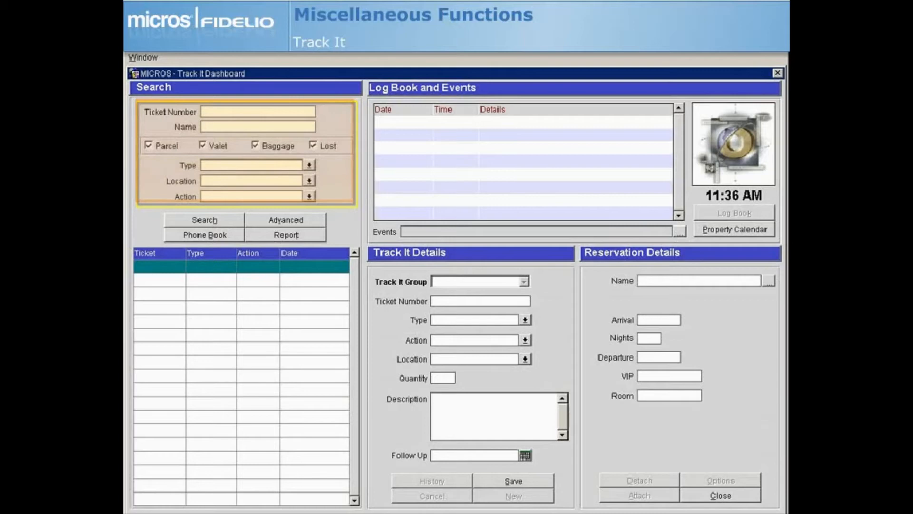
Step: Search all Track It tickets, glance at the advanced criteria, and load FedEx parcel ticket 111
{"action": "left_click", "coordinate": [203, 220]}
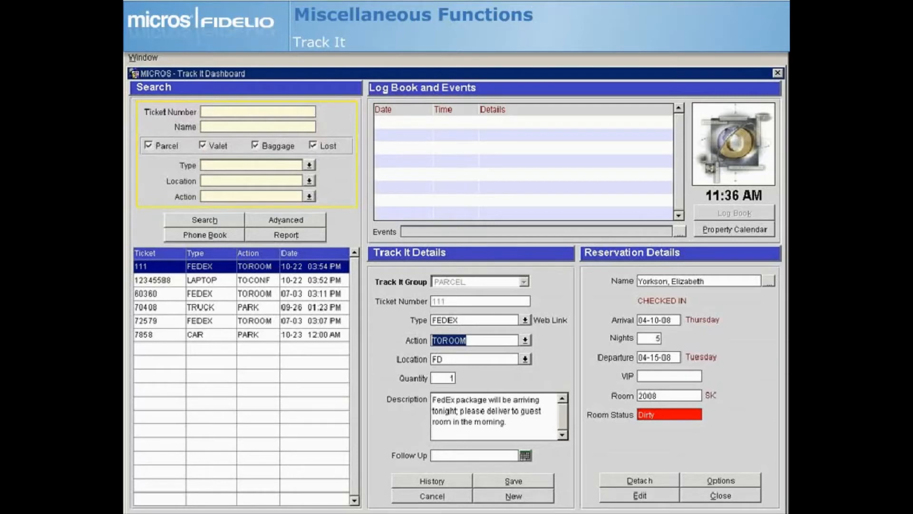
{"action": "left_click", "coordinate": [285, 219]}
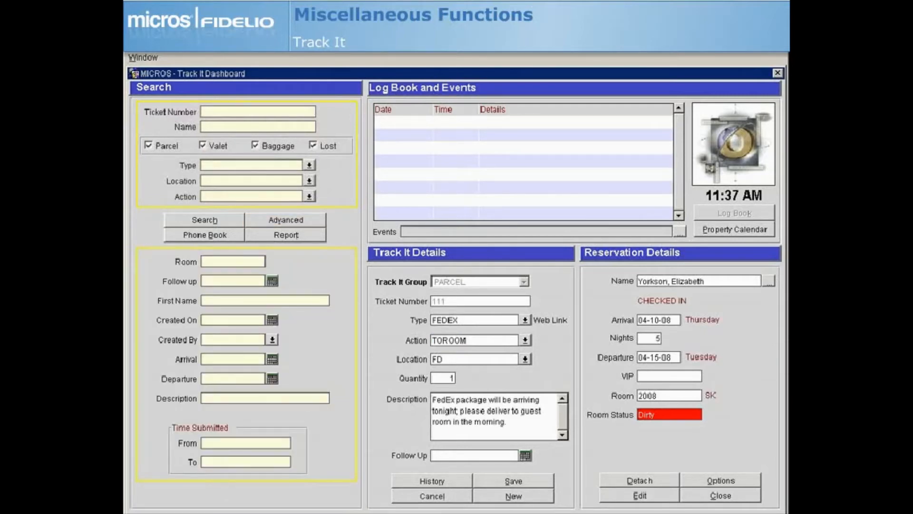
{"action": "left_click", "coordinate": [204, 234]}
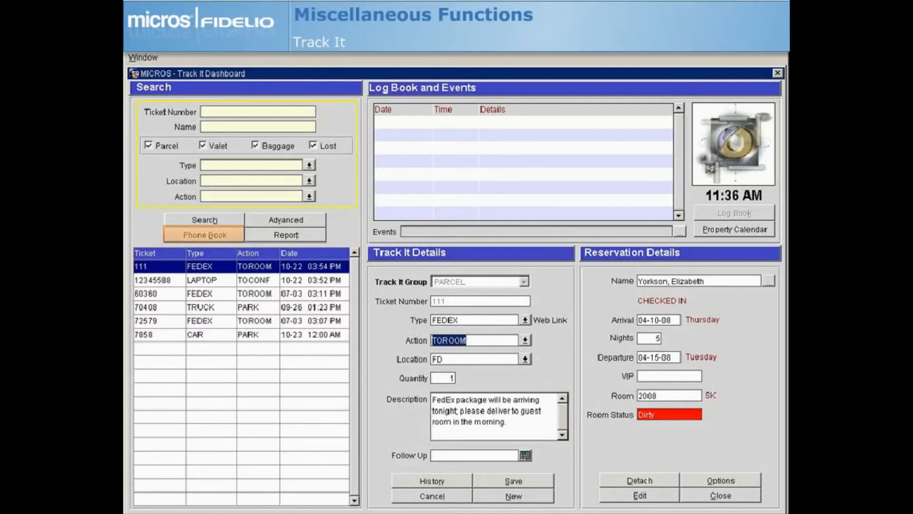
{"action": "left_click", "coordinate": [204, 235]}
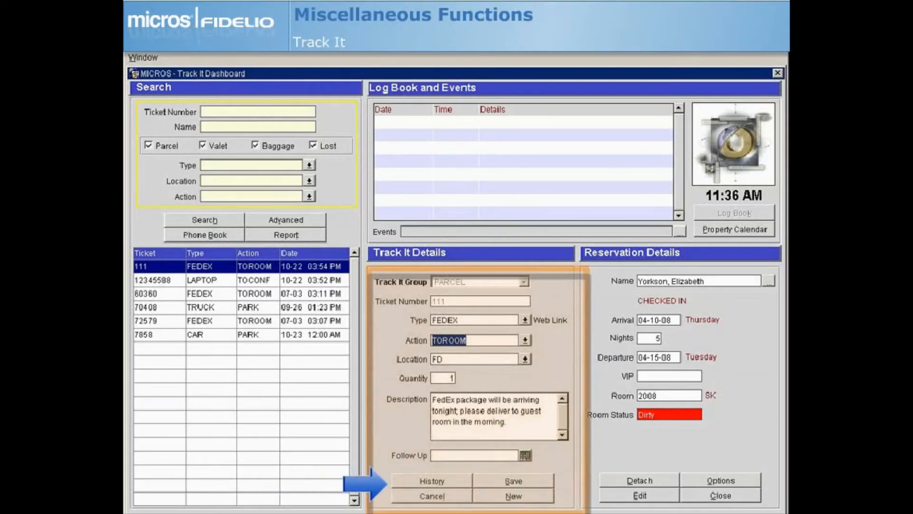
{"action": "left_click", "coordinate": [432, 481]}
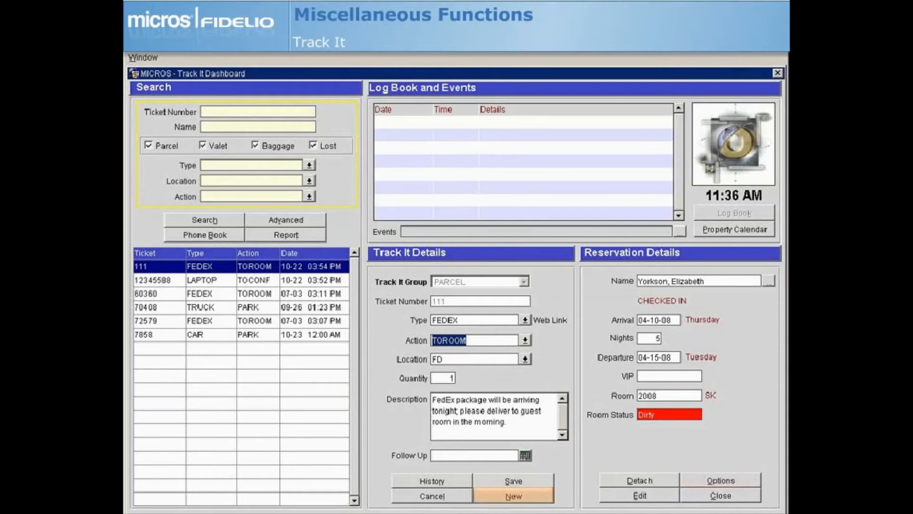
Step: Save new ticket 92308: PARCEL group, FEDEX type, TOROOM action, location FD, quantity 1, large fragile box
{"action": "left_click", "coordinate": [510, 497]}
{"action": "type", "text": "Large box; fragile; handle carefully."}
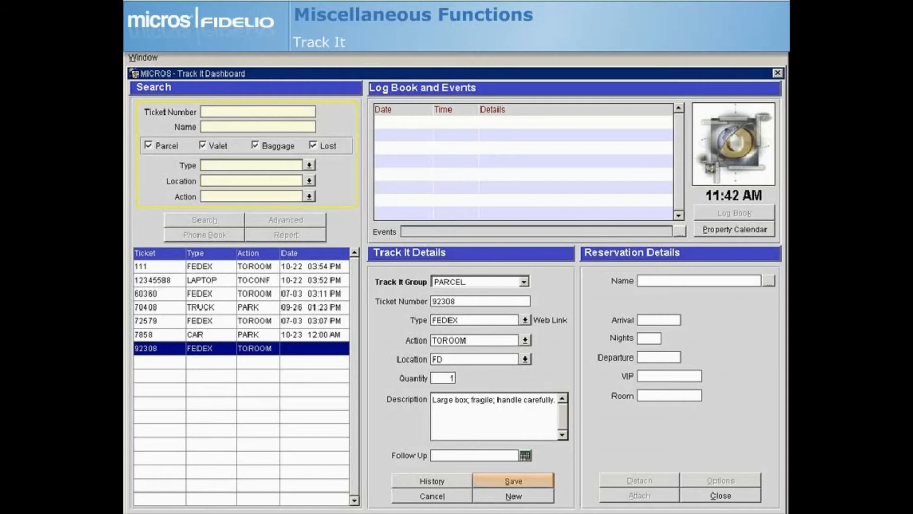
{"action": "left_click", "coordinate": [513, 480]}
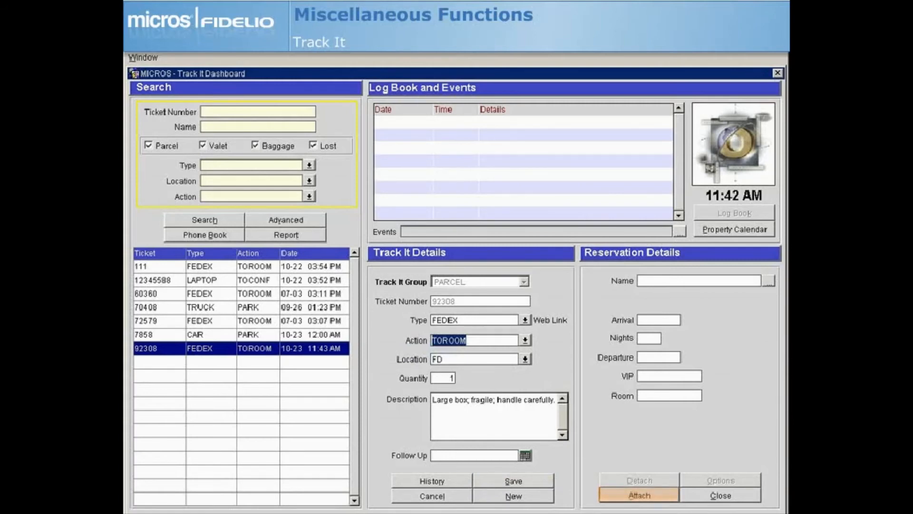
Step: Attach ticket 92308 to the guest's reservation found in the Reservations search
{"action": "left_click", "coordinate": [637, 495]}
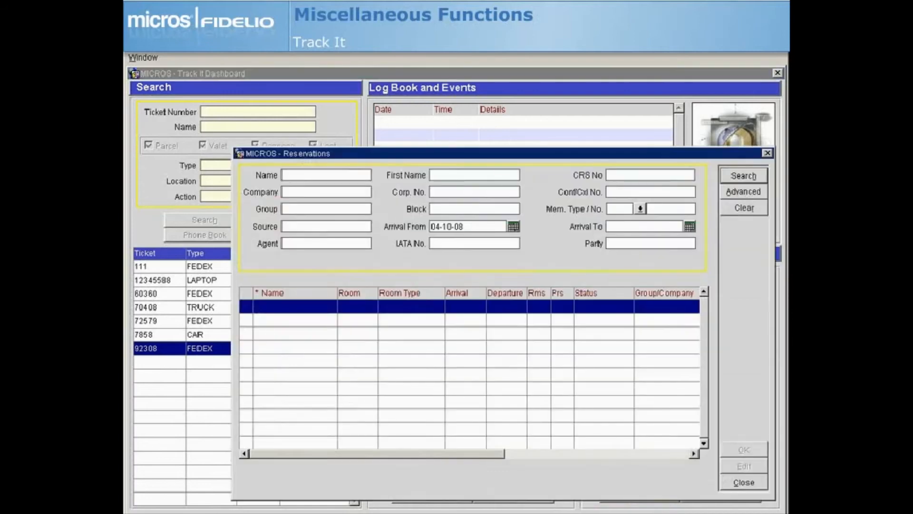
{"action": "left_click", "coordinate": [744, 175]}
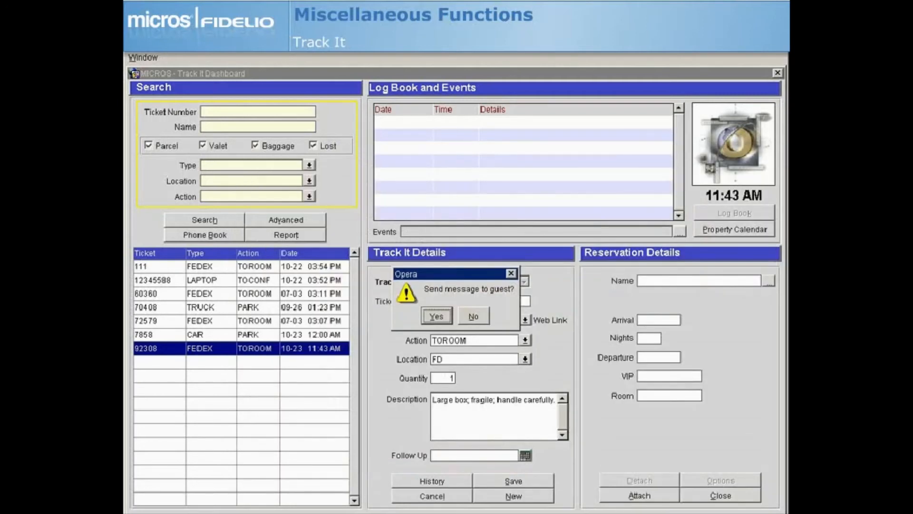
Step: Answer the 'Send message to guest?' prompt and leave the dashboard for the Track It menu
{"action": "left_click", "coordinate": [436, 316]}
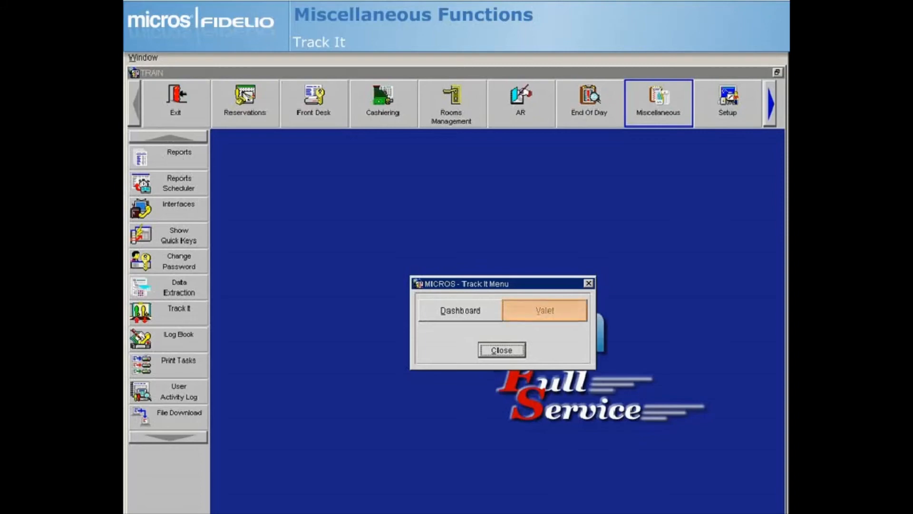
Step: List parked vehicles in Valet: truck 70408 and car 7858 in LOT1
{"action": "left_click", "coordinate": [544, 310]}
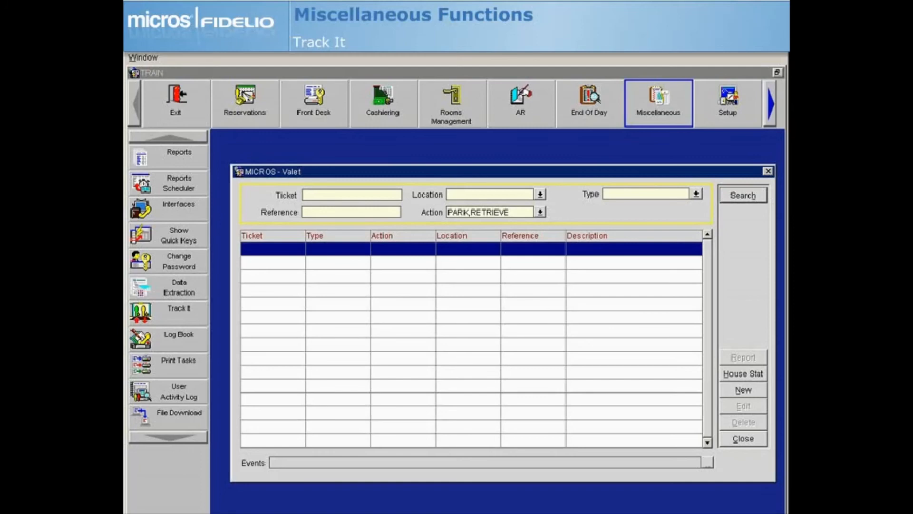
{"action": "left_click", "coordinate": [742, 194]}
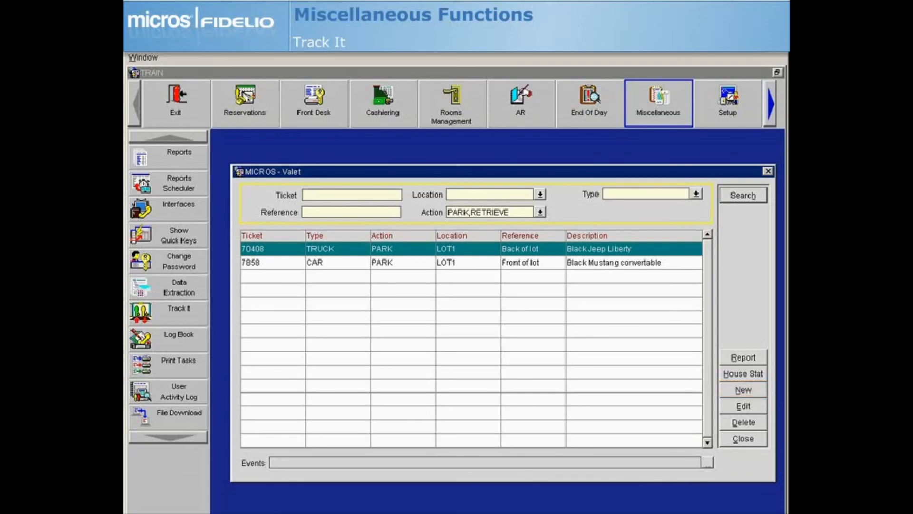
{"action": "mouse_move", "coordinate": [611, 373]}
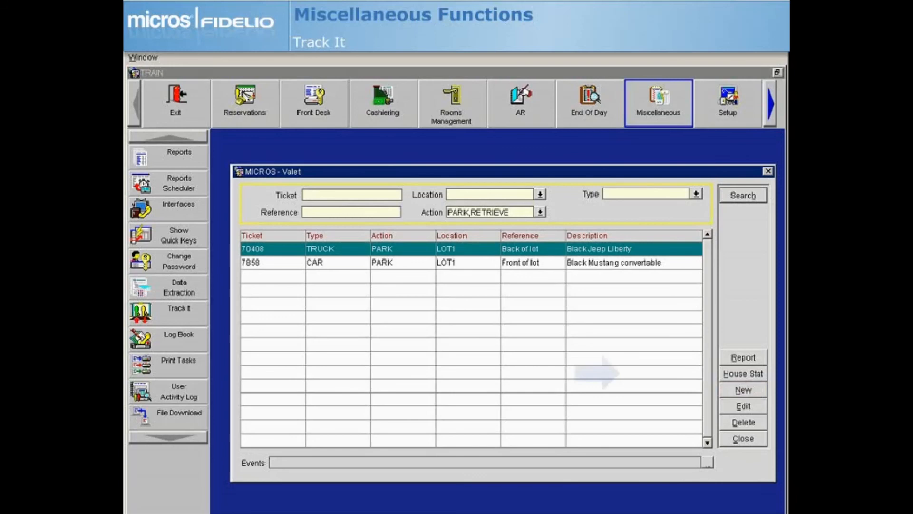